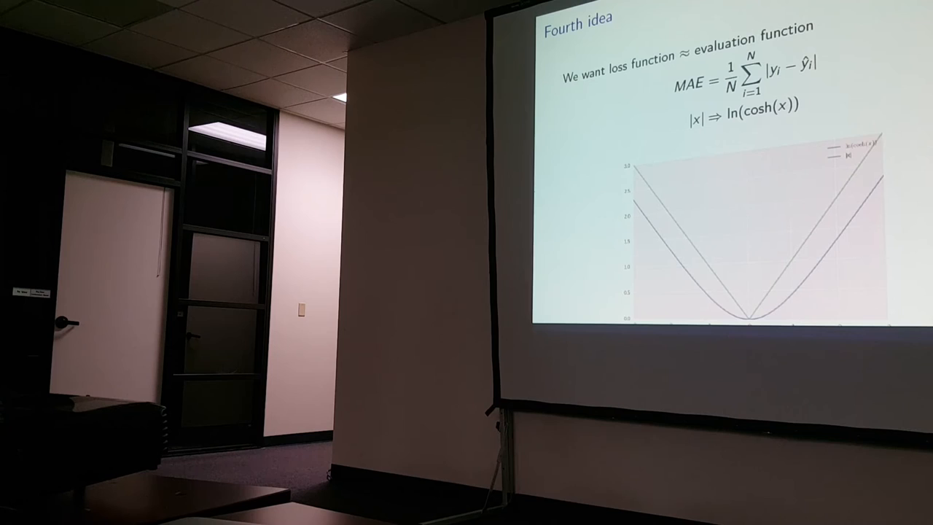
{"action": "key", "text": "Right"}
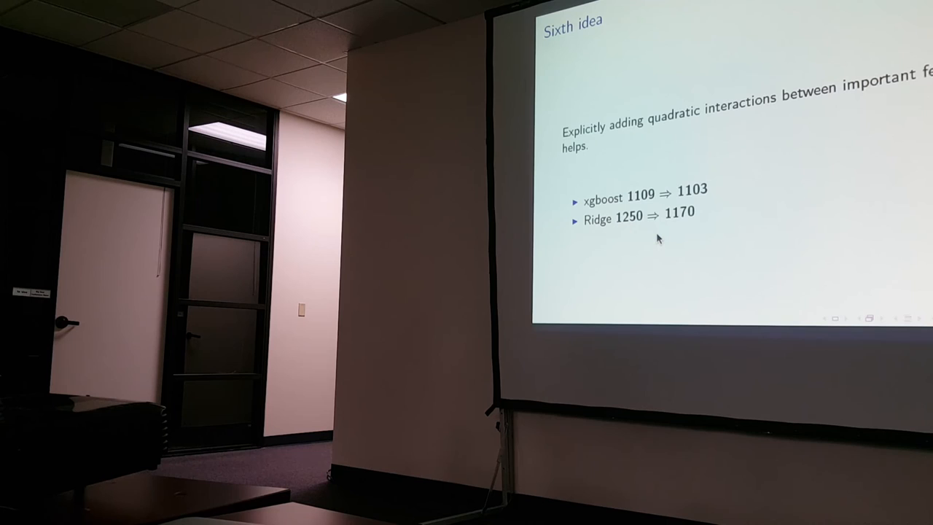
{"action": "key", "text": "Right"}
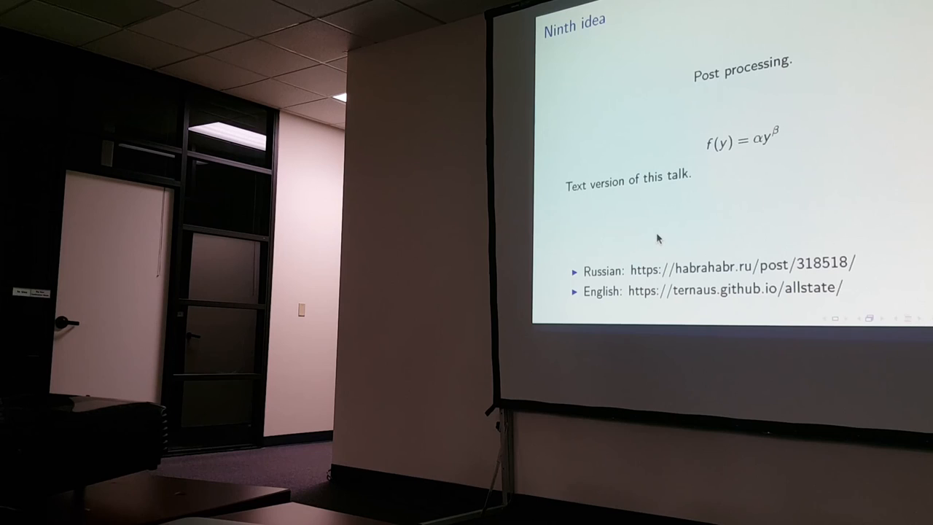
{"action": "key", "text": "right"}
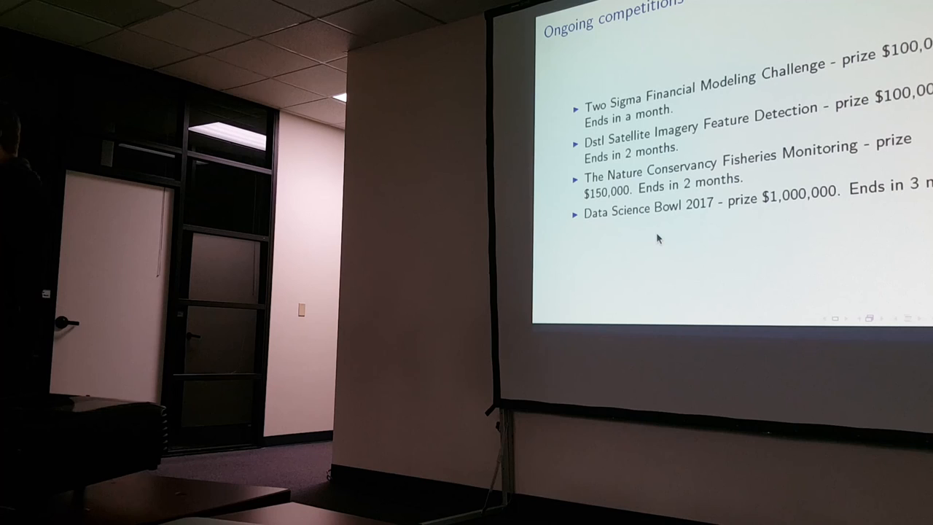